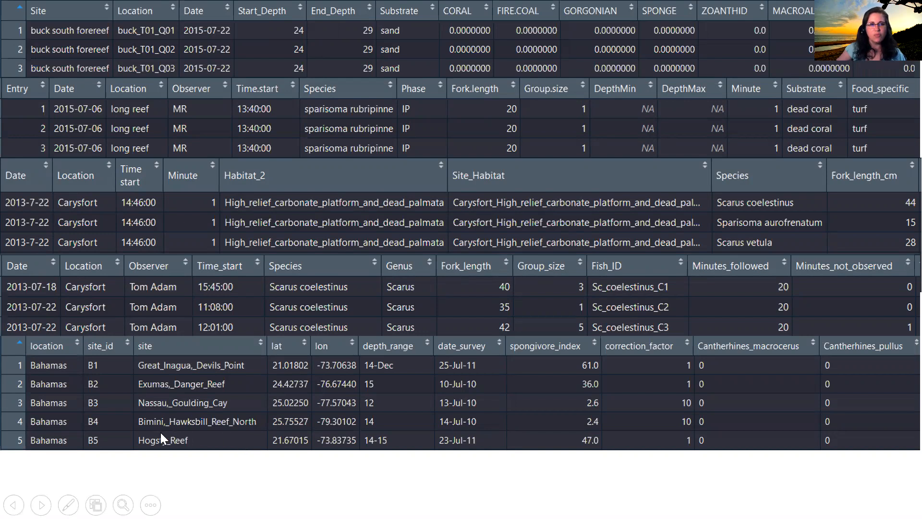
{"action": "mouse_move", "coordinate": [100, 286]}
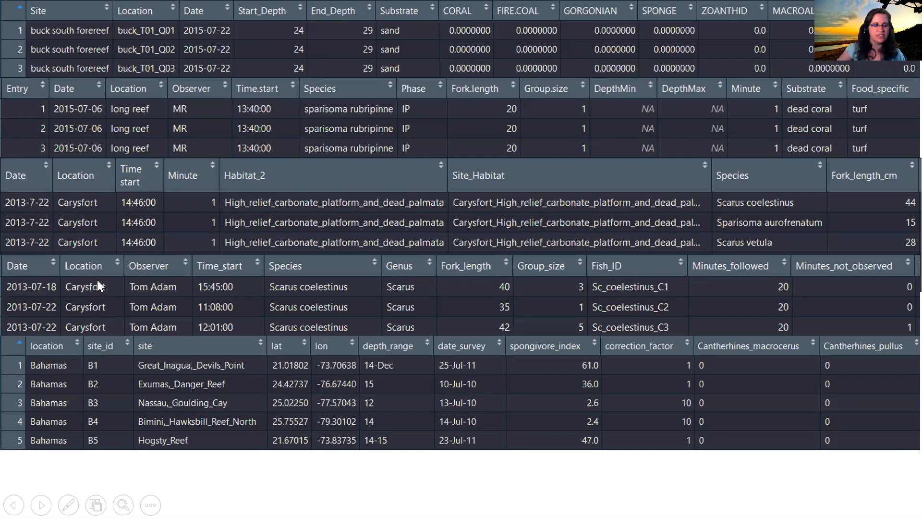
{"action": "mouse_move", "coordinate": [92, 266]}
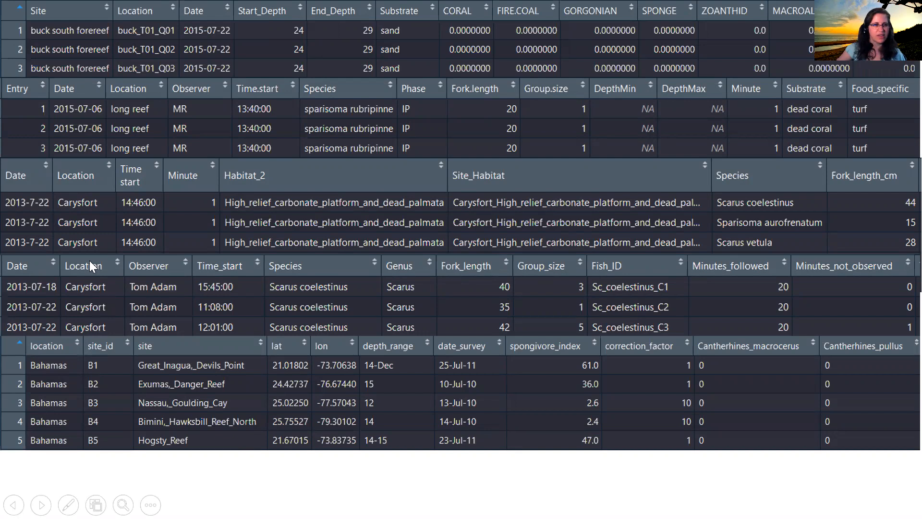
{"action": "mouse_move", "coordinate": [23, 292]}
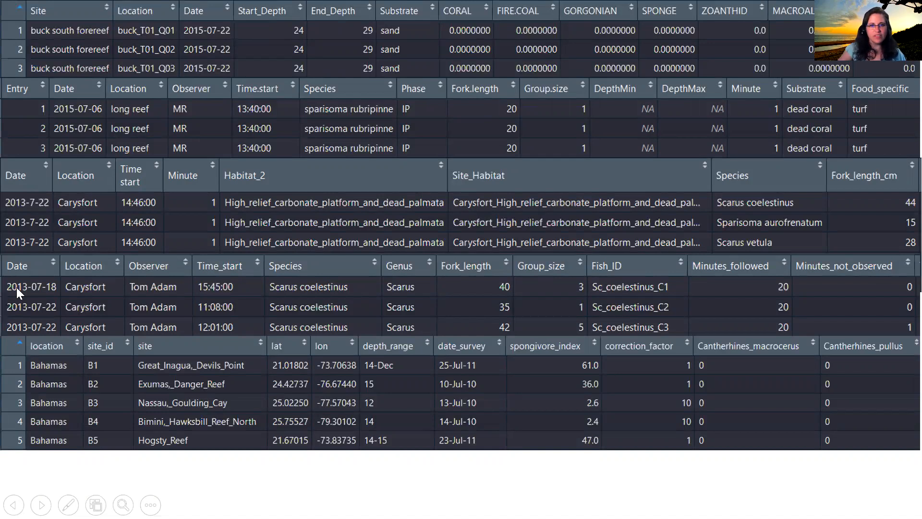
{"action": "mouse_move", "coordinate": [199, 41]}
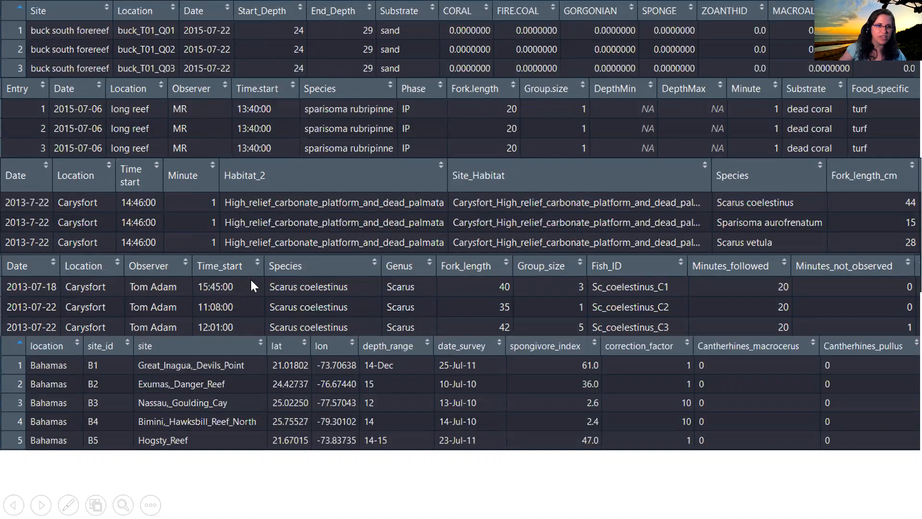
{"action": "mouse_move", "coordinate": [147, 124]}
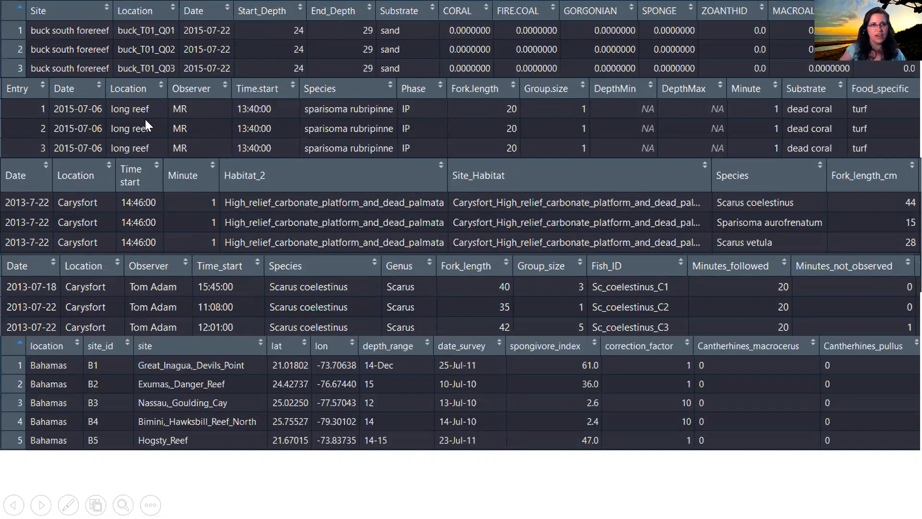
{"action": "mouse_move", "coordinate": [80, 118]}
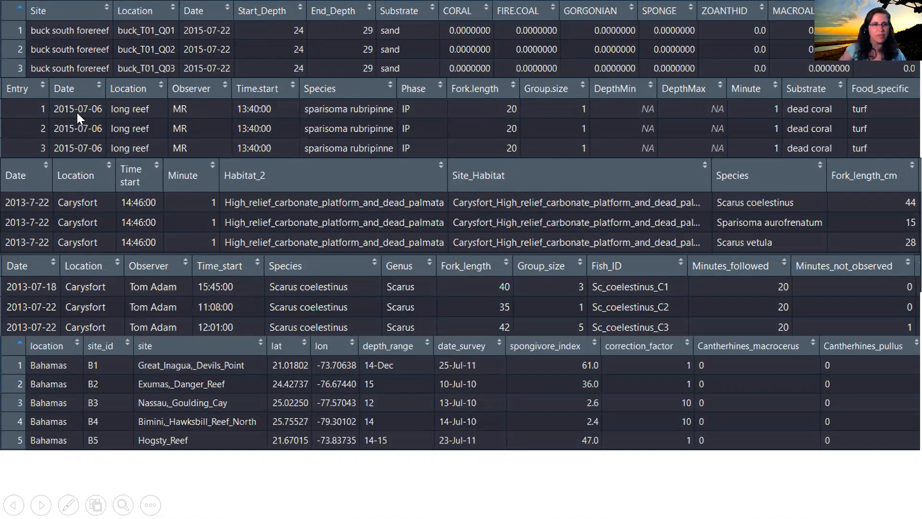
{"action": "mouse_move", "coordinate": [465, 427]}
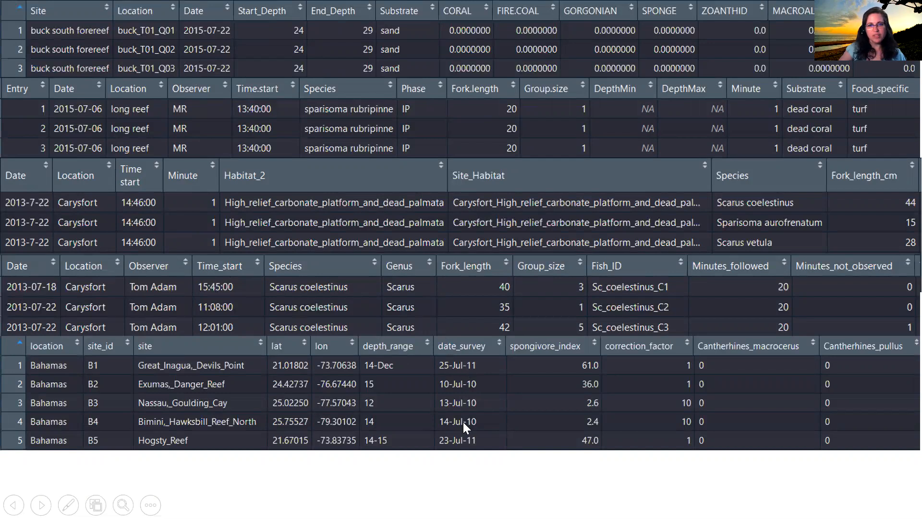
{"action": "mouse_move", "coordinate": [459, 360]}
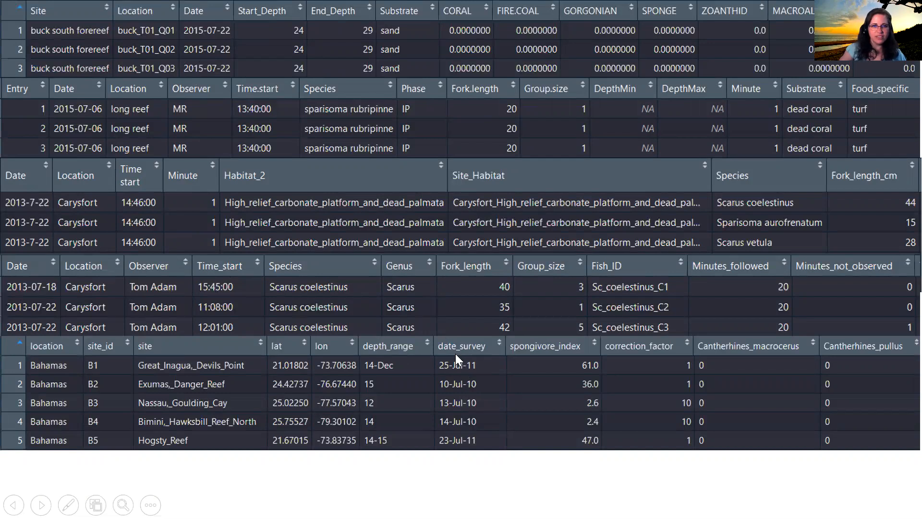
{"action": "mouse_move", "coordinate": [455, 443]}
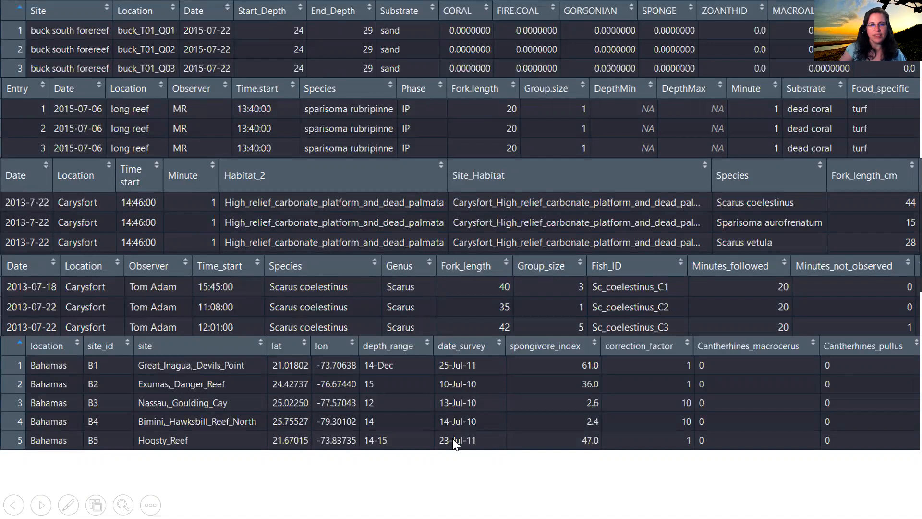
{"action": "mouse_move", "coordinate": [462, 429]}
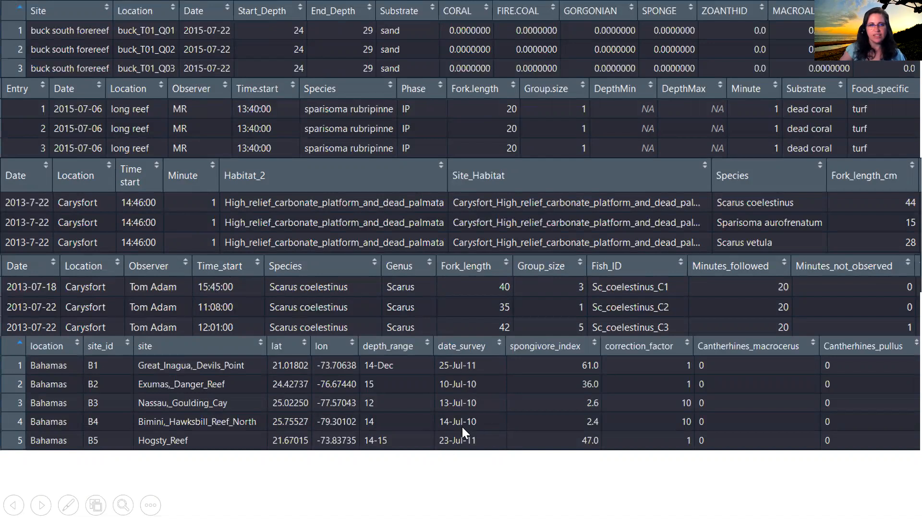
{"action": "mouse_move", "coordinate": [27, 291]}
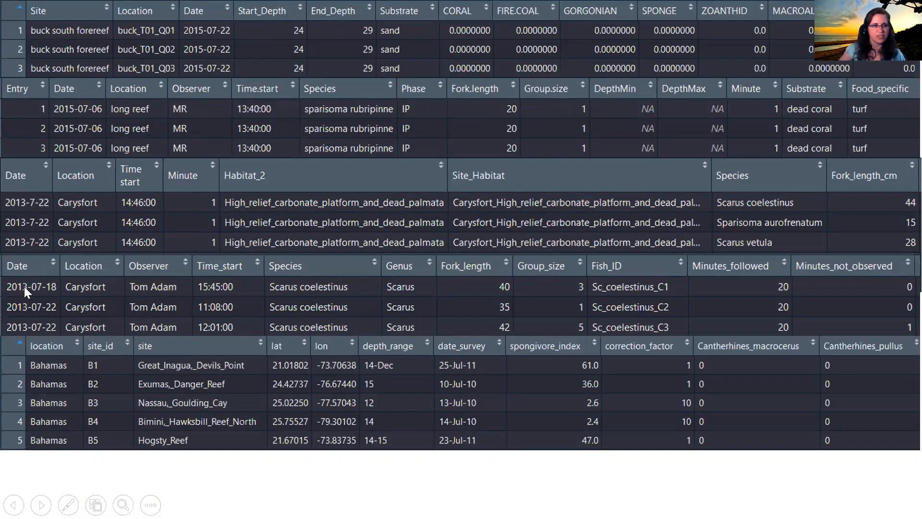
{"action": "mouse_move", "coordinate": [212, 67]}
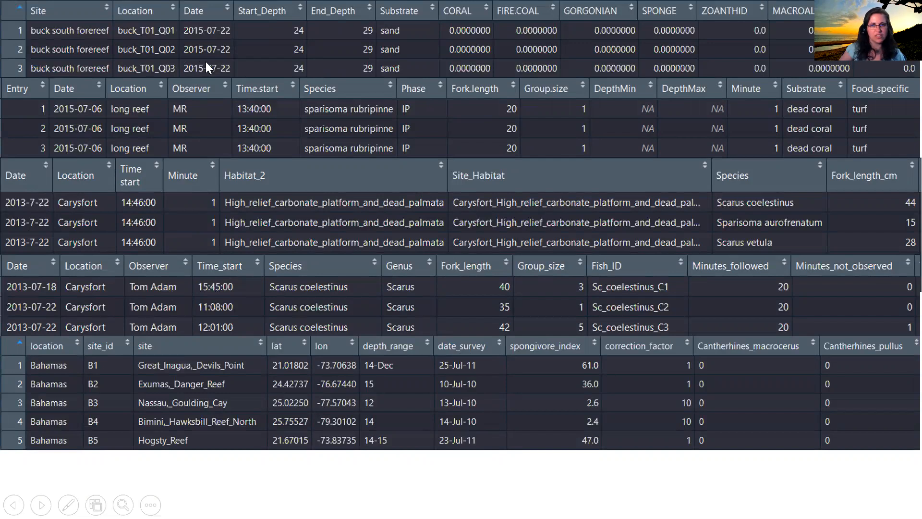
{"action": "mouse_move", "coordinate": [329, 304]}
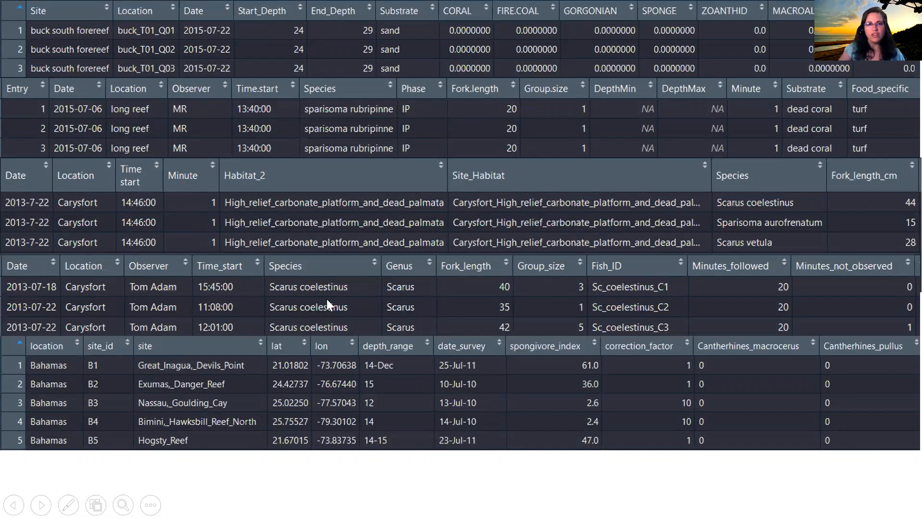
{"action": "mouse_move", "coordinate": [333, 322]}
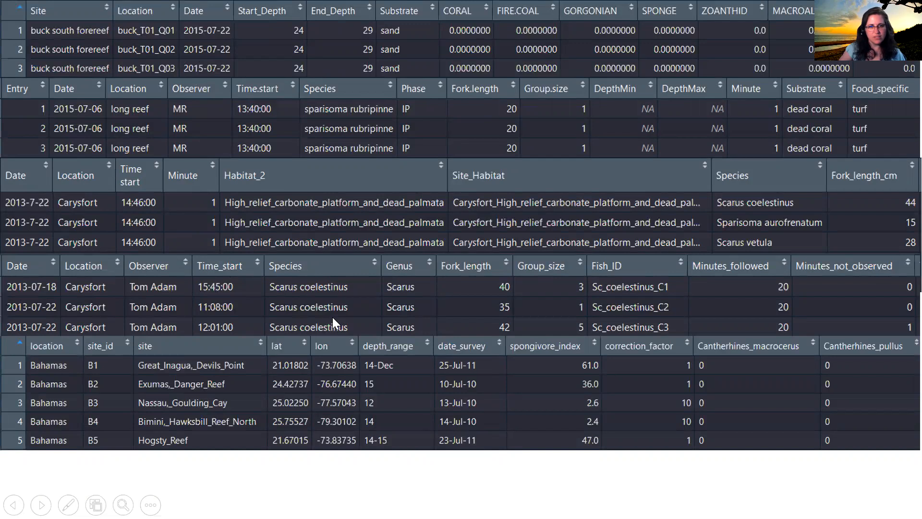
{"action": "mouse_move", "coordinate": [681, 207]}
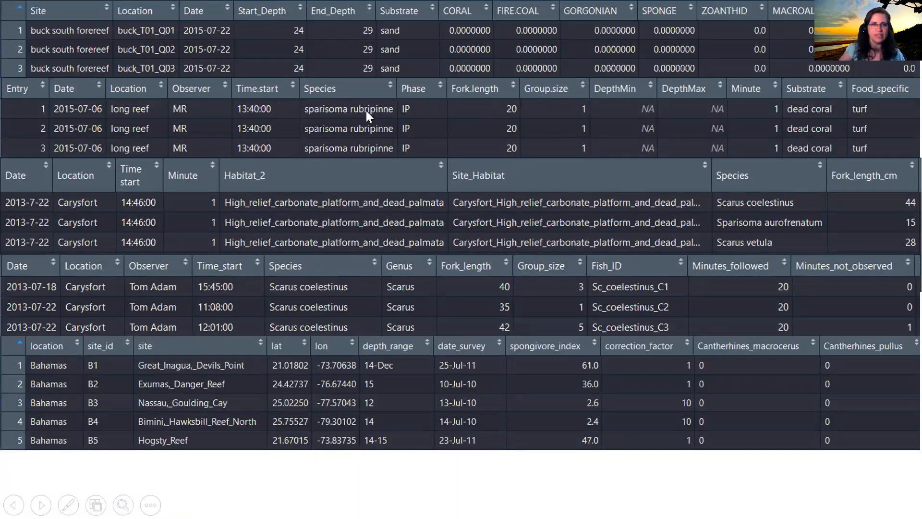
{"action": "mouse_move", "coordinate": [709, 107]}
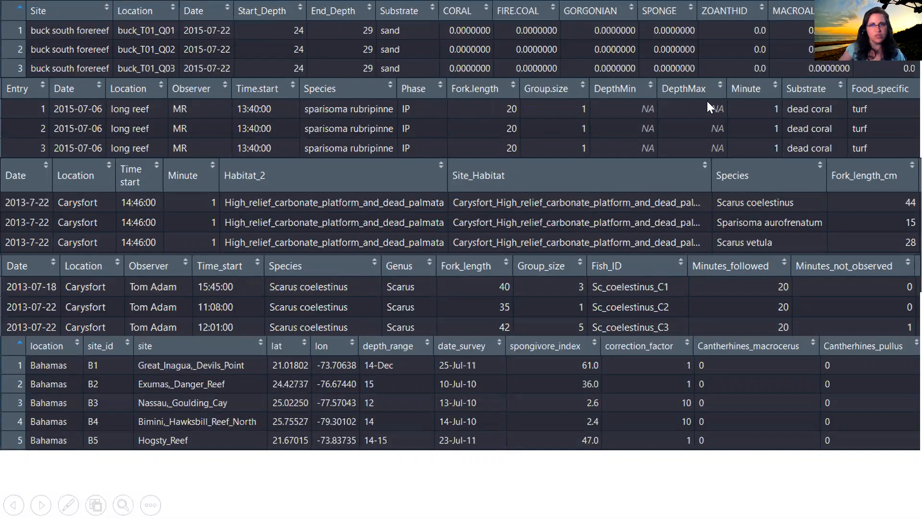
{"action": "mouse_move", "coordinate": [729, 29]}
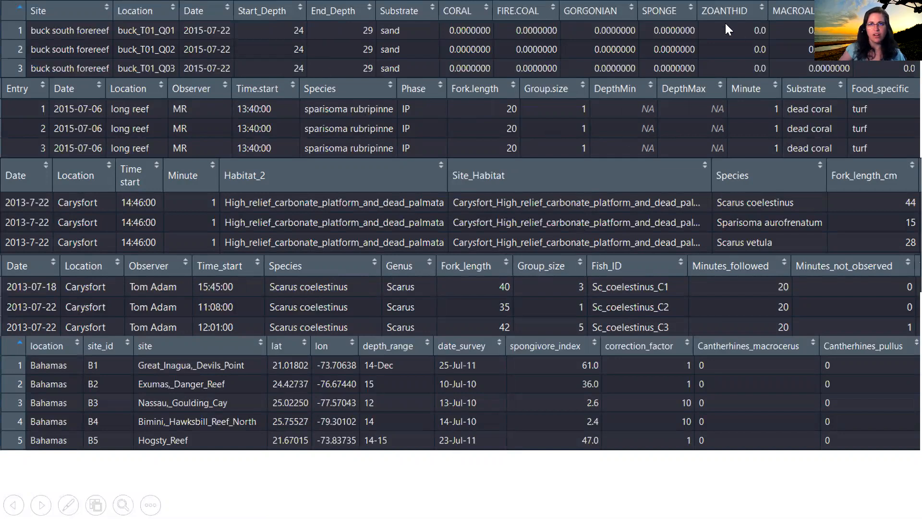
{"action": "mouse_move", "coordinate": [756, 23]}
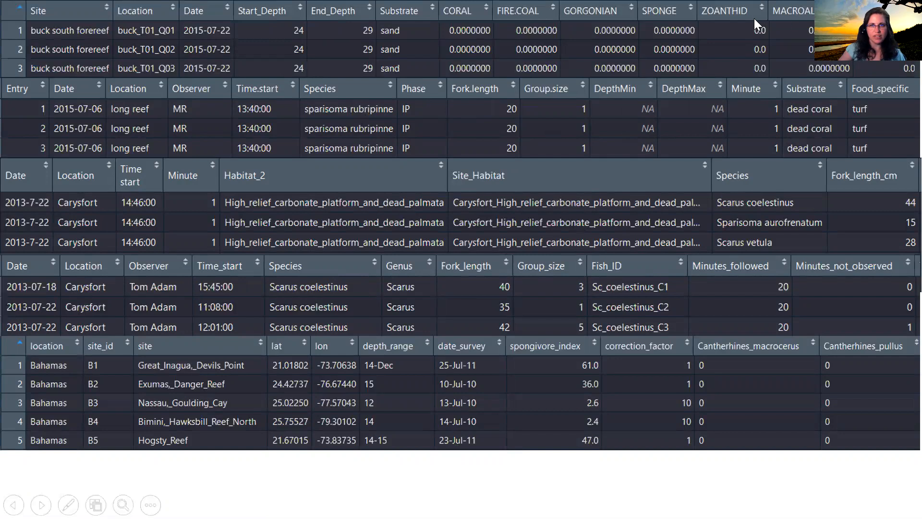
{"action": "mouse_move", "coordinate": [864, 347]}
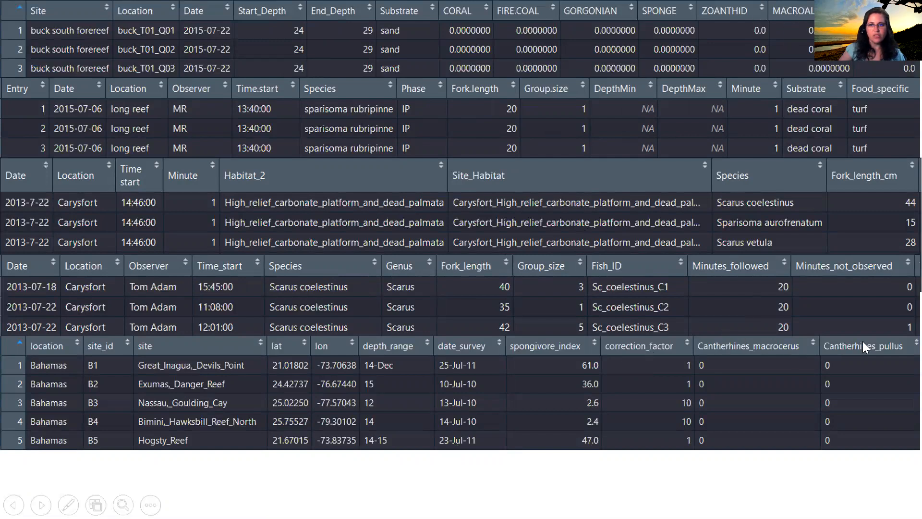
{"action": "mouse_move", "coordinate": [824, 418]}
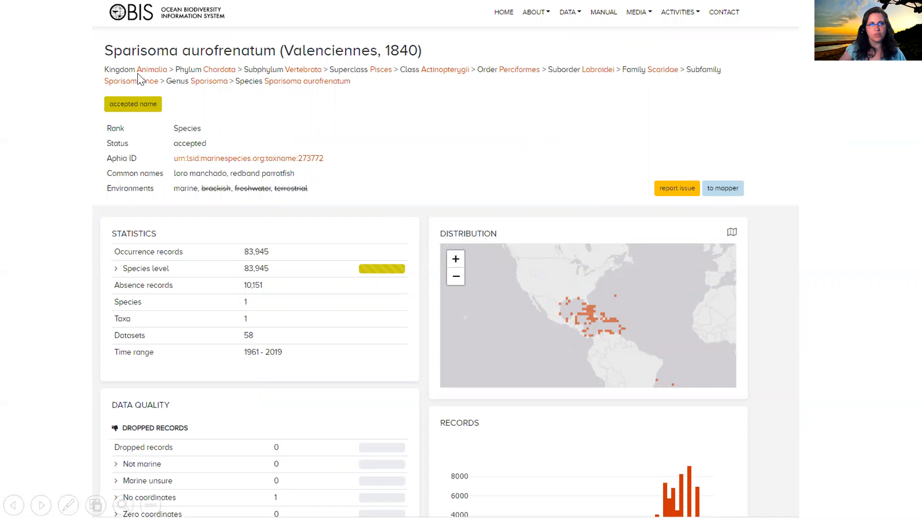
{"action": "mouse_move", "coordinate": [253, 93]}
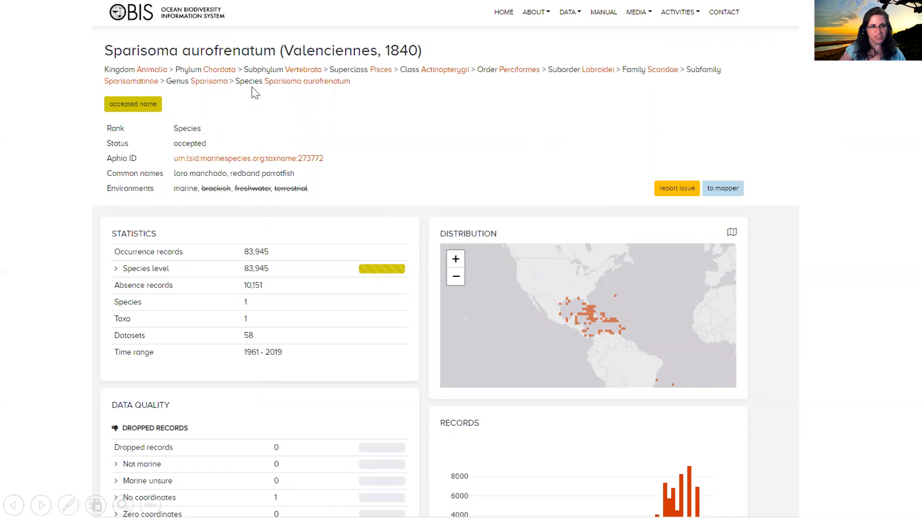
{"action": "mouse_move", "coordinate": [280, 202]}
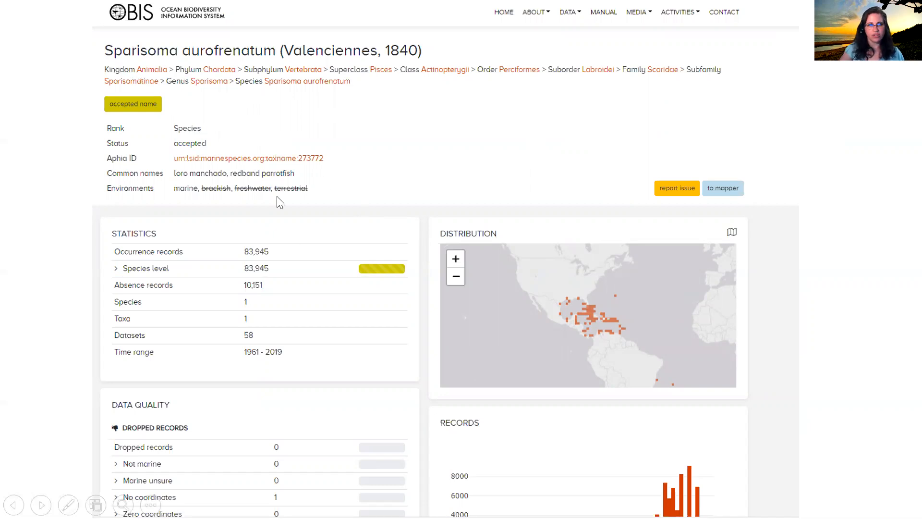
{"action": "mouse_move", "coordinate": [239, 269]}
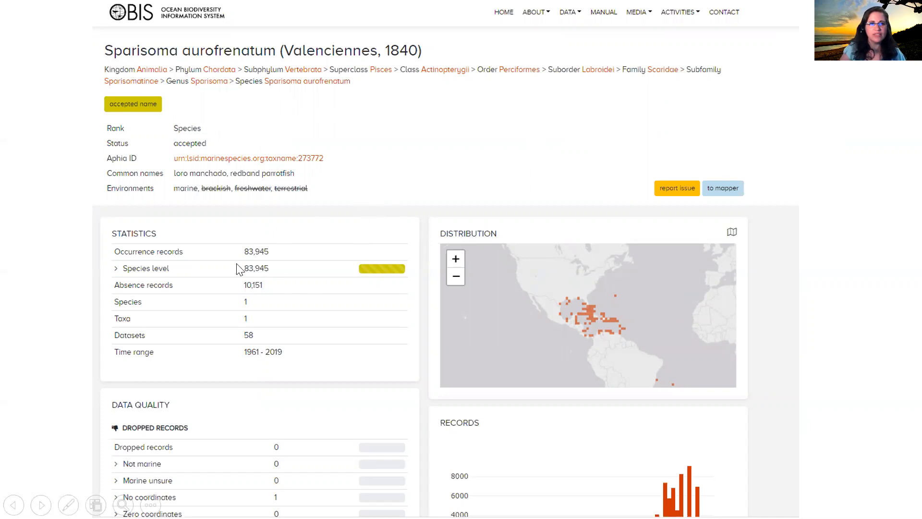
{"action": "mouse_move", "coordinate": [271, 265]}
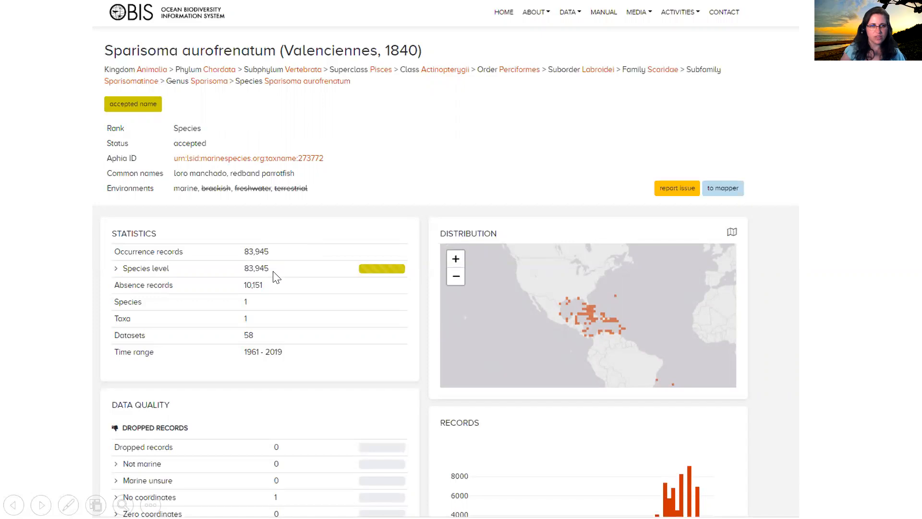
{"action": "mouse_move", "coordinate": [257, 303]}
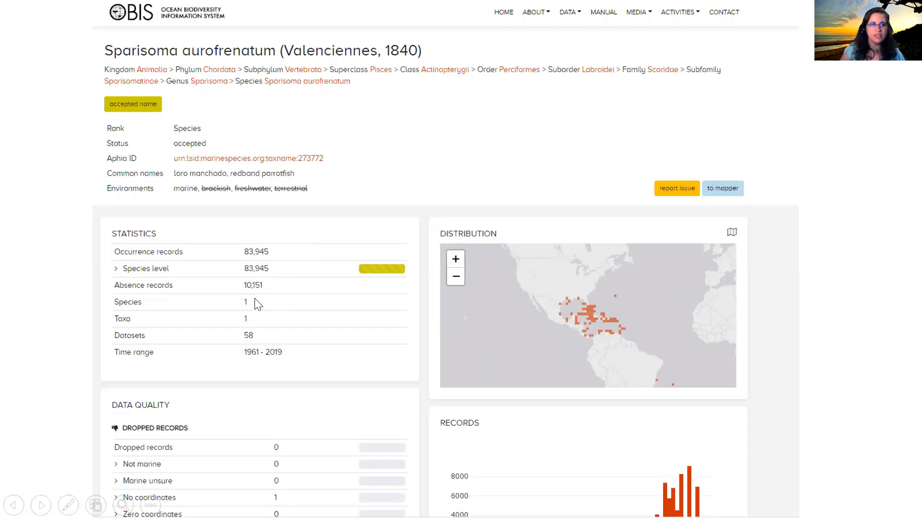
{"action": "mouse_move", "coordinate": [259, 340]}
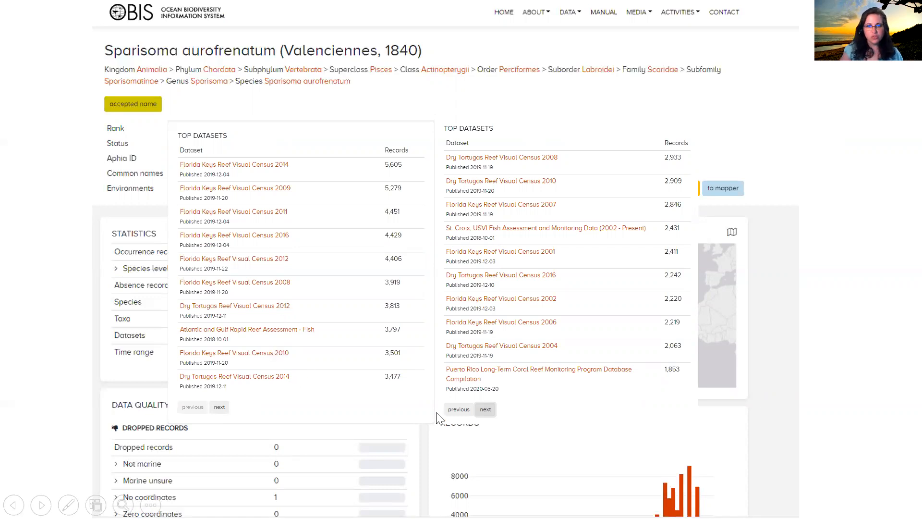
{"action": "mouse_move", "coordinate": [270, 328]}
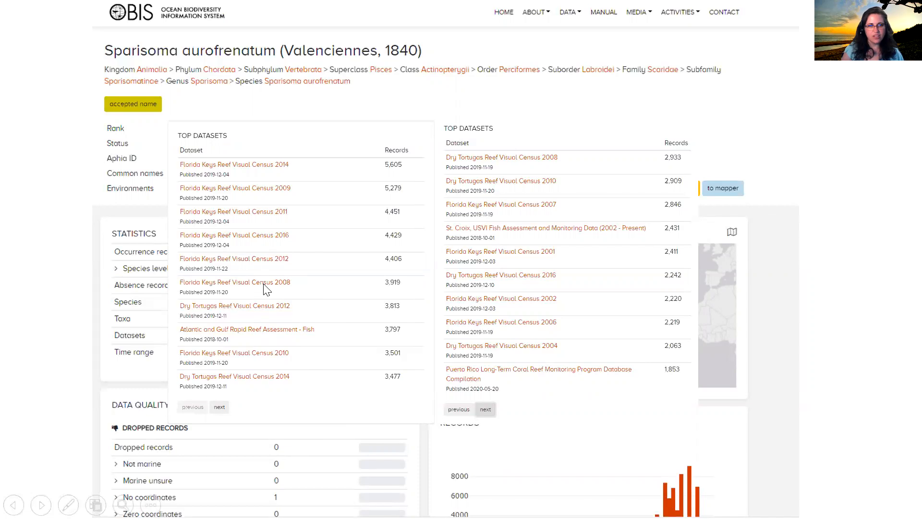
{"action": "mouse_move", "coordinate": [196, 351]}
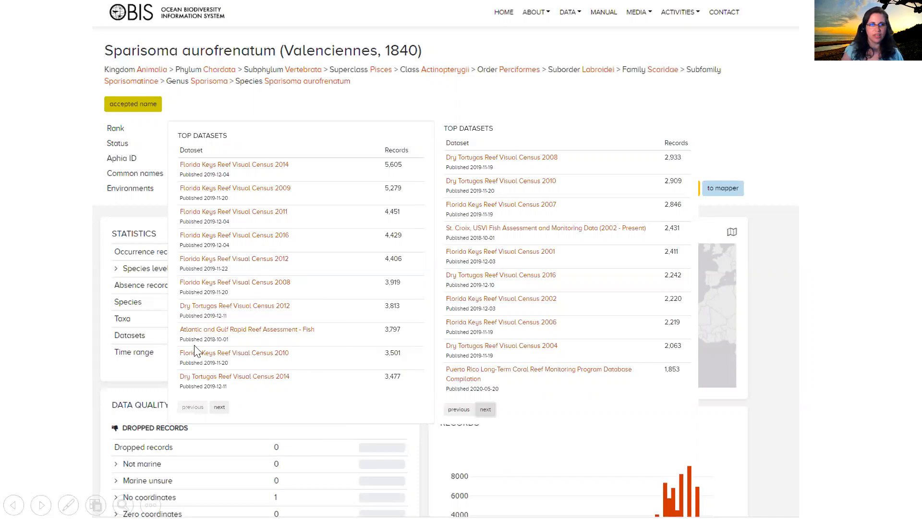
{"action": "mouse_move", "coordinate": [244, 351]}
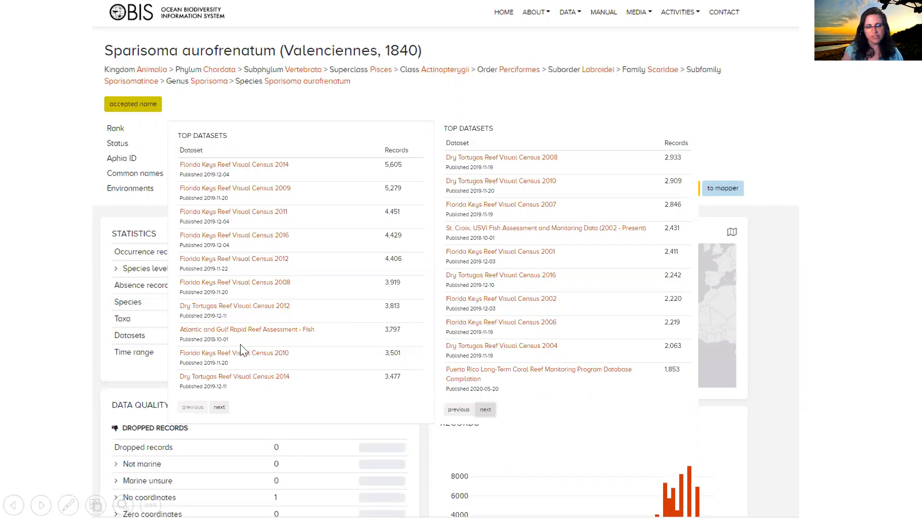
{"action": "mouse_move", "coordinate": [531, 381]}
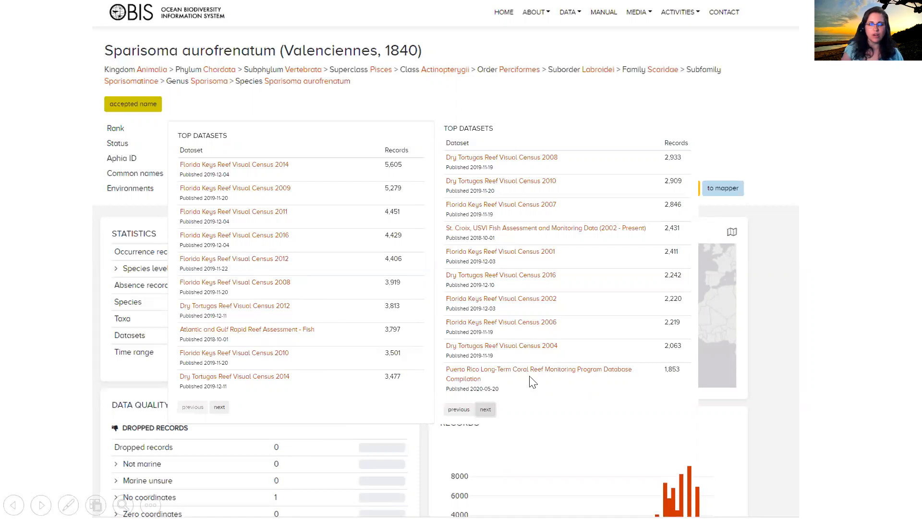
{"action": "mouse_move", "coordinate": [543, 380]}
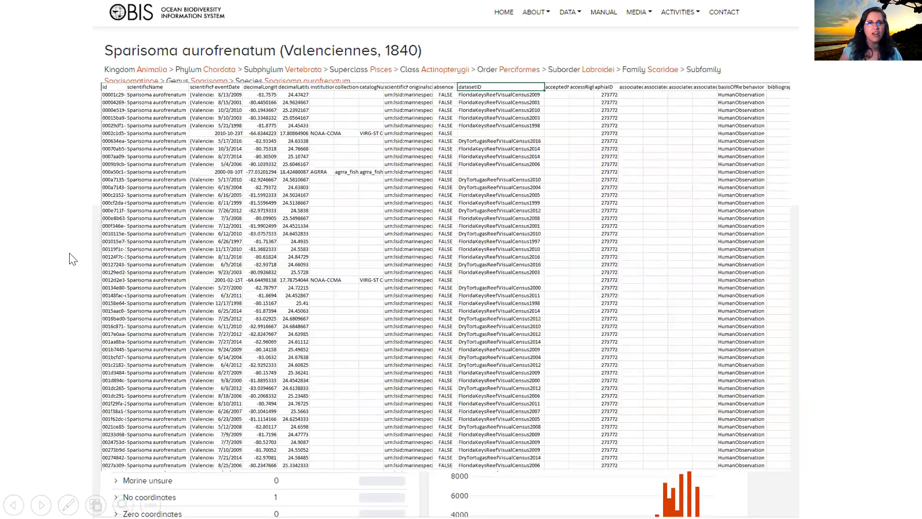
{"action": "mouse_move", "coordinate": [130, 203]}
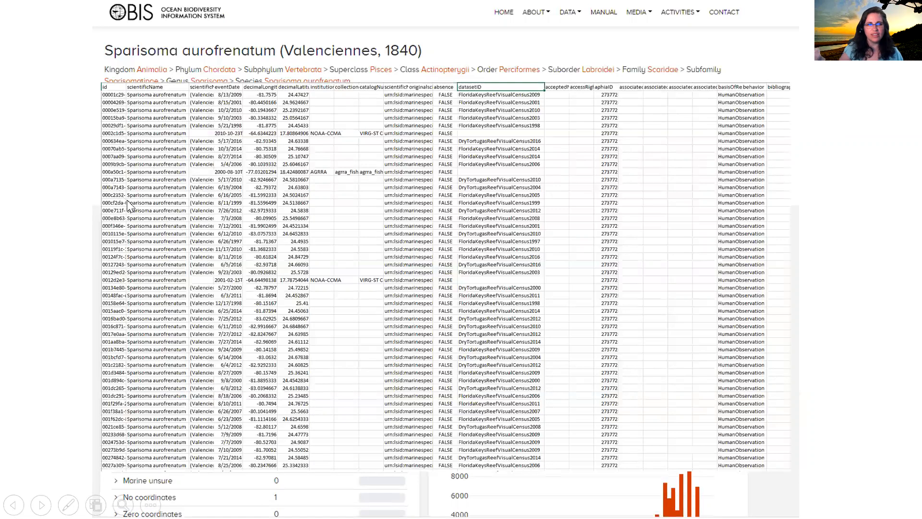